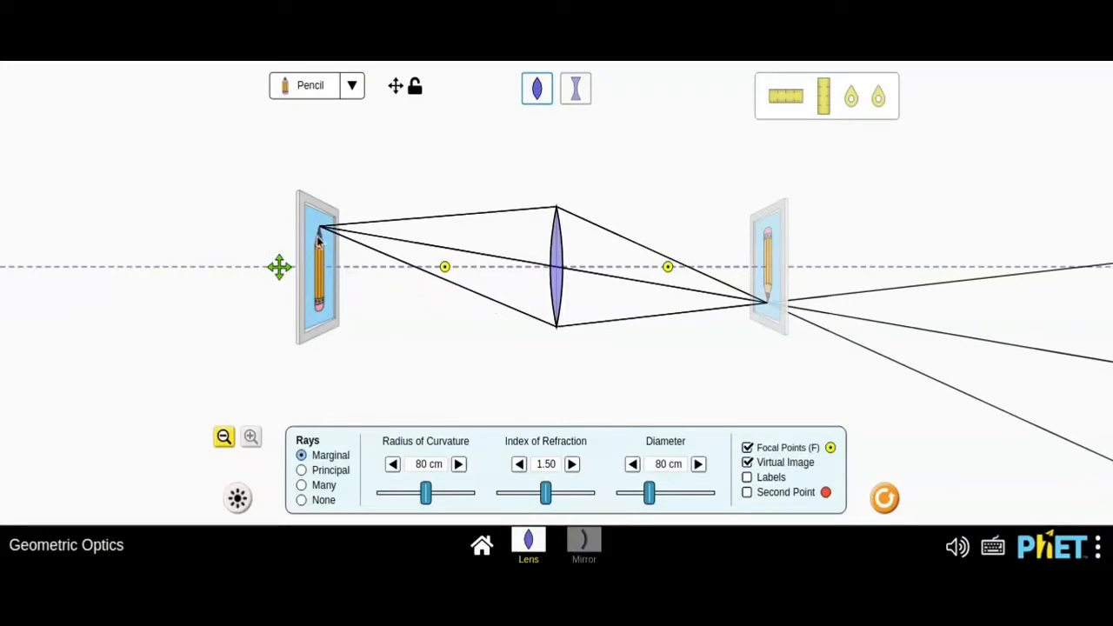
{"action": "mouse_move", "coordinate": [572, 287]}
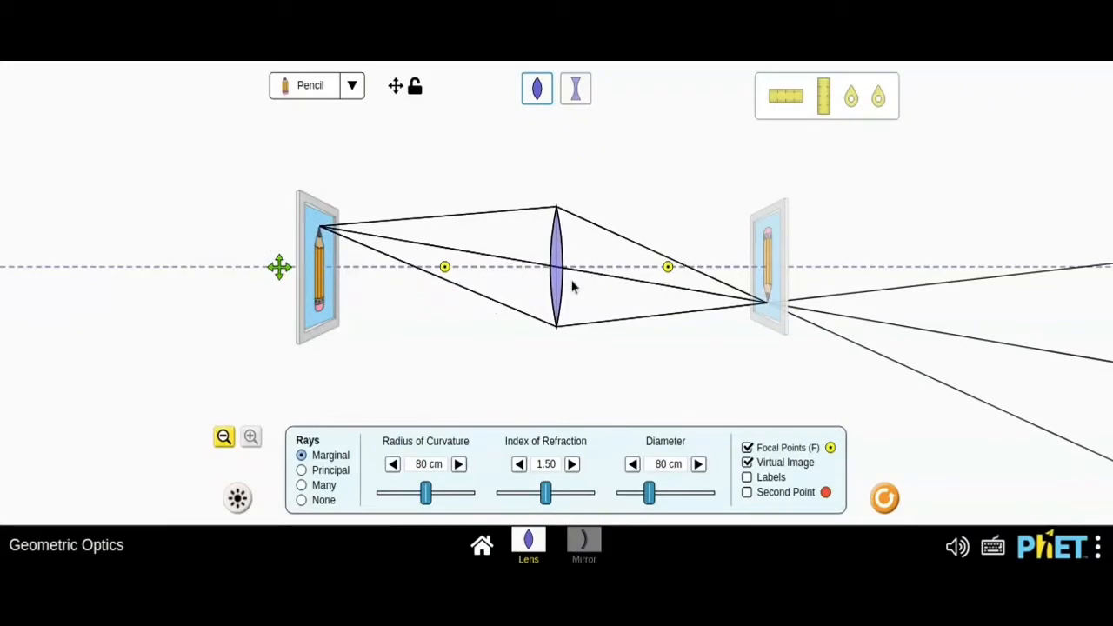
Step: Drag the pencil rightward inside the focal length, near the convex lens
{"action": "left_click_drag", "start_coordinate": [317, 268], "coordinate": [252, 268]}
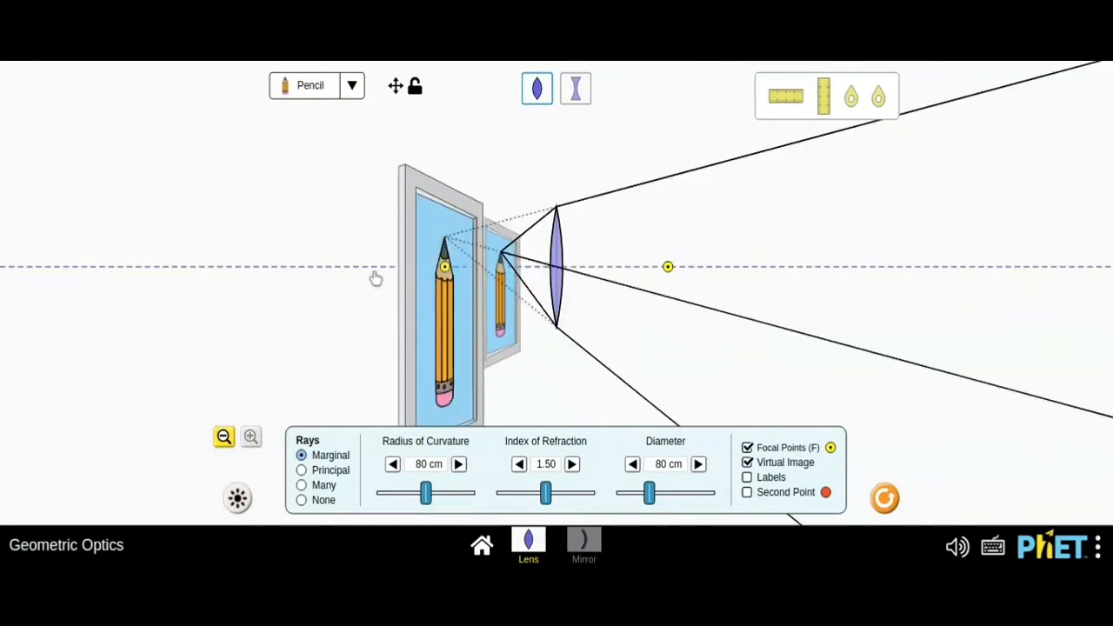
Step: Move the pencil just beyond the focal point, back near the lens, then switch to the Mirror scene
{"action": "left_click_drag", "start_coordinate": [444, 270], "coordinate": [420, 269]}
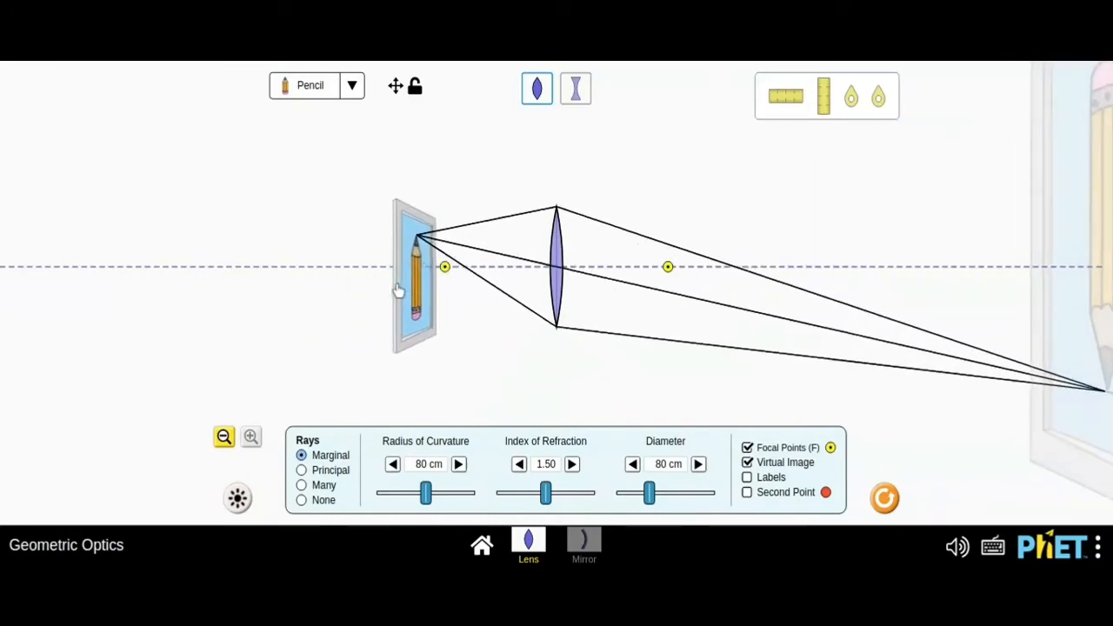
{"action": "left_click_drag", "start_coordinate": [418, 270], "coordinate": [374, 270]}
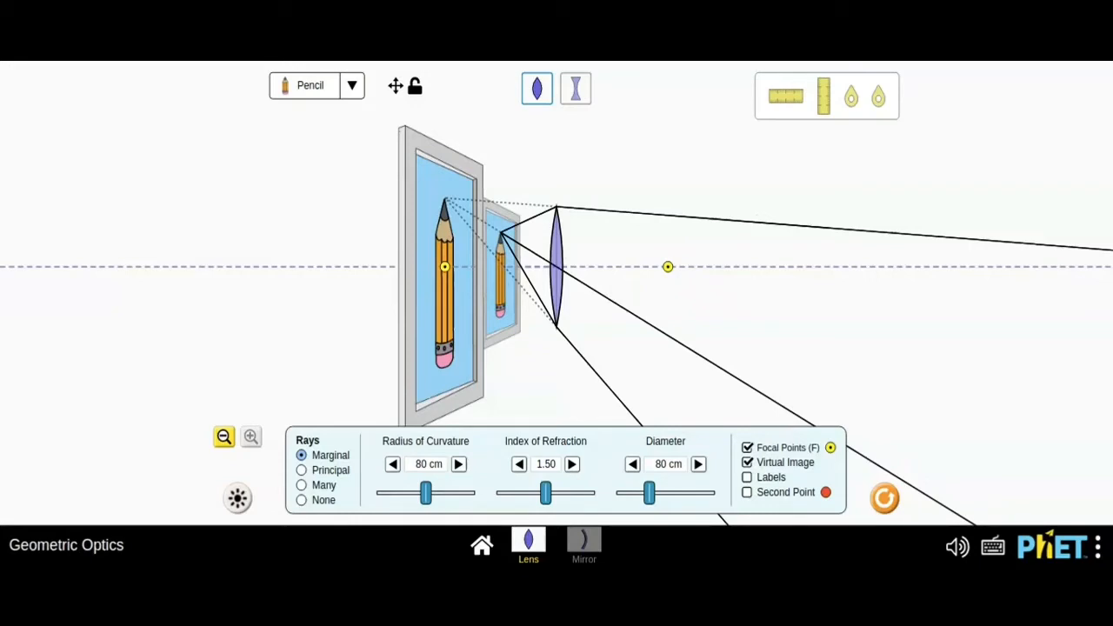
{"action": "mouse_move", "coordinate": [456, 423]}
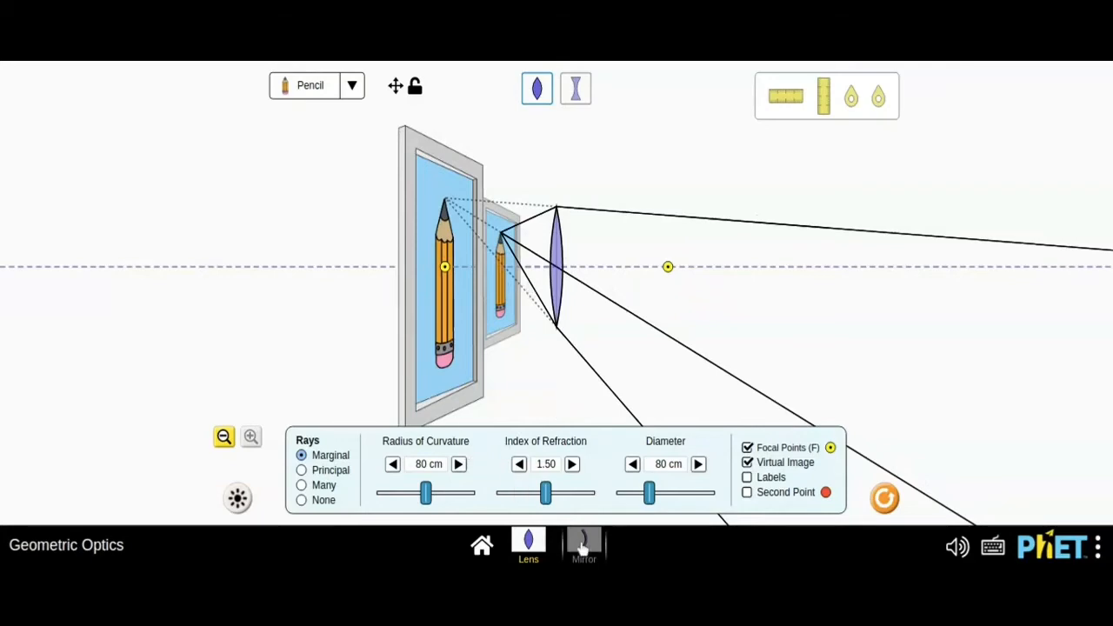
{"action": "left_click", "coordinate": [585, 547]}
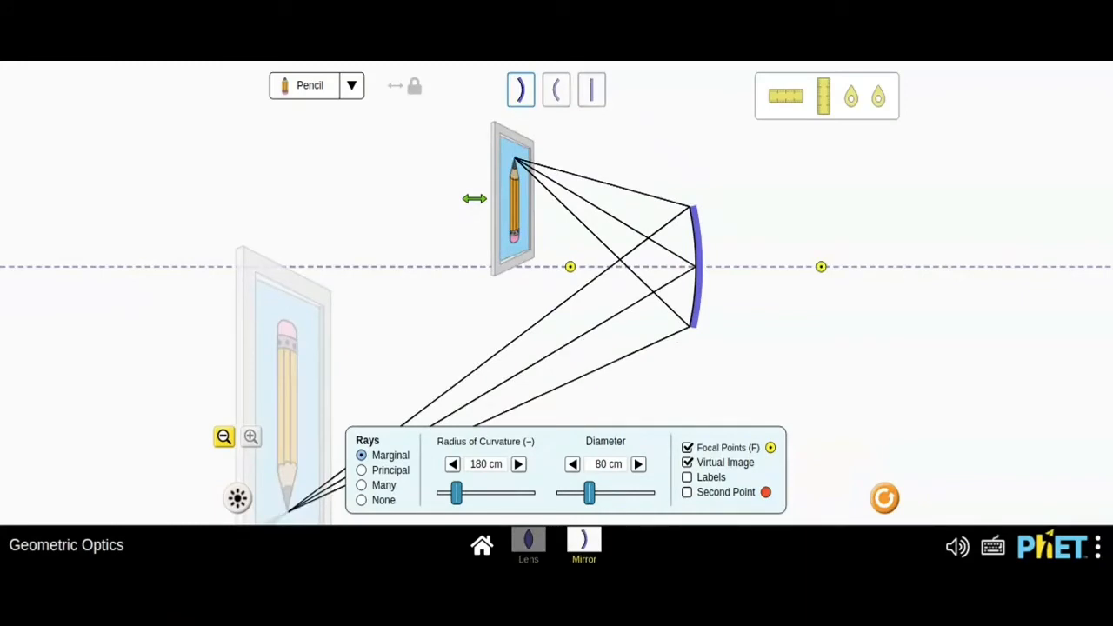
{"action": "mouse_move", "coordinate": [557, 193]}
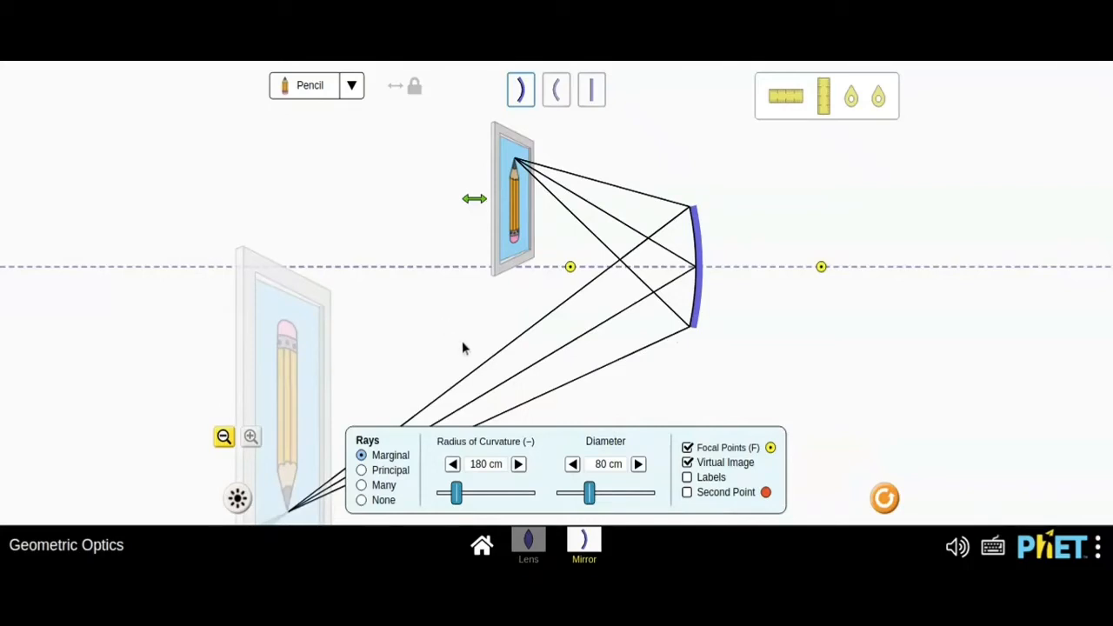
{"action": "mouse_move", "coordinate": [459, 346]}
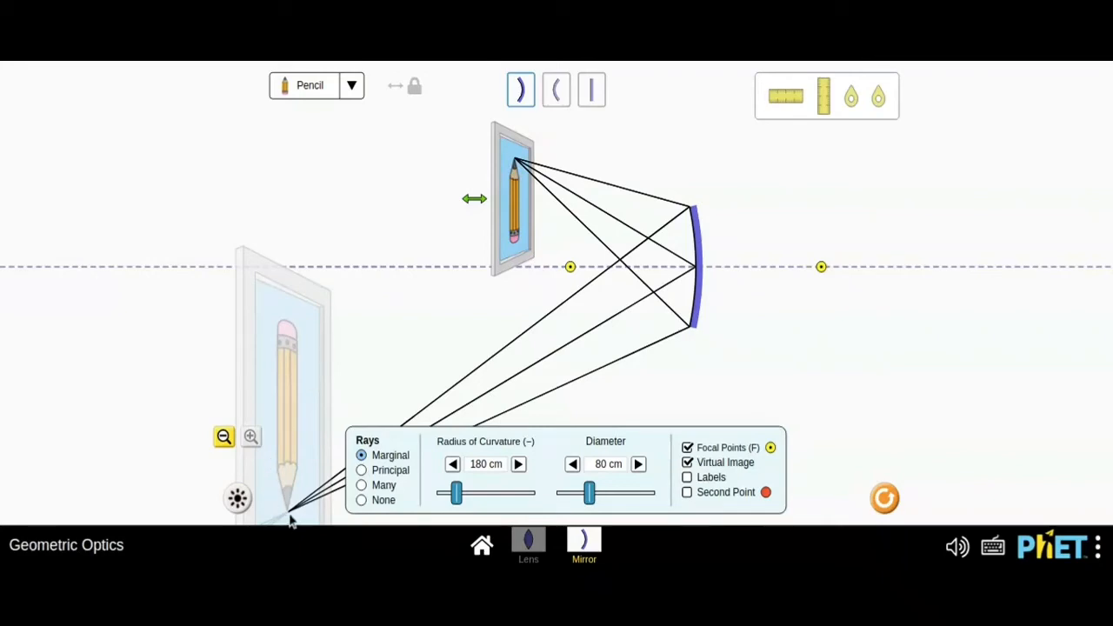
{"action": "mouse_move", "coordinate": [292, 520]}
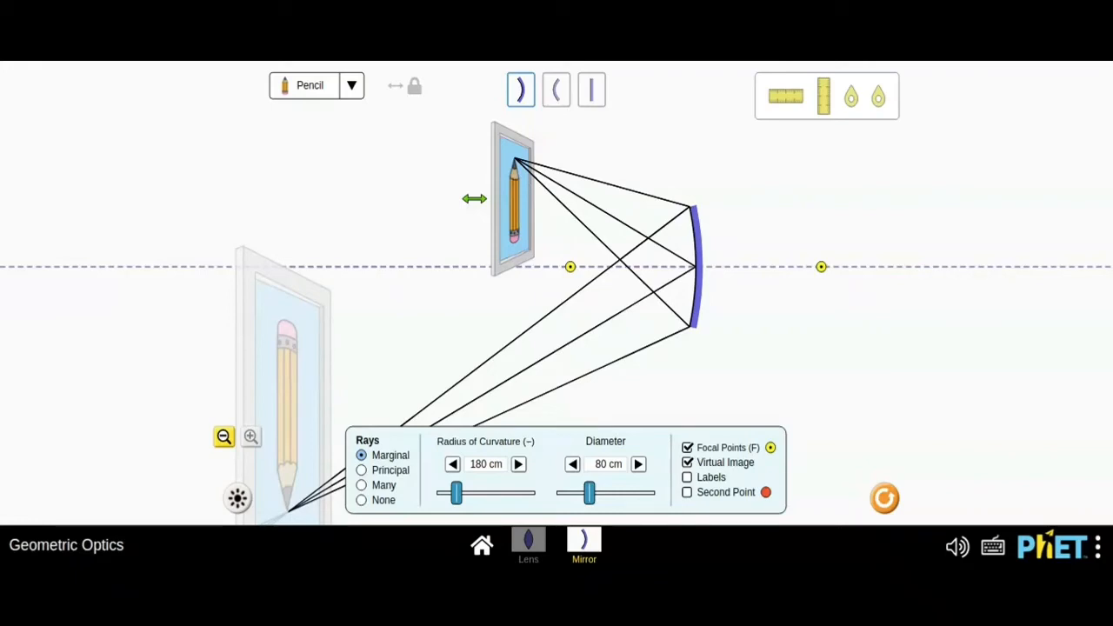
{"action": "mouse_move", "coordinate": [159, 220]}
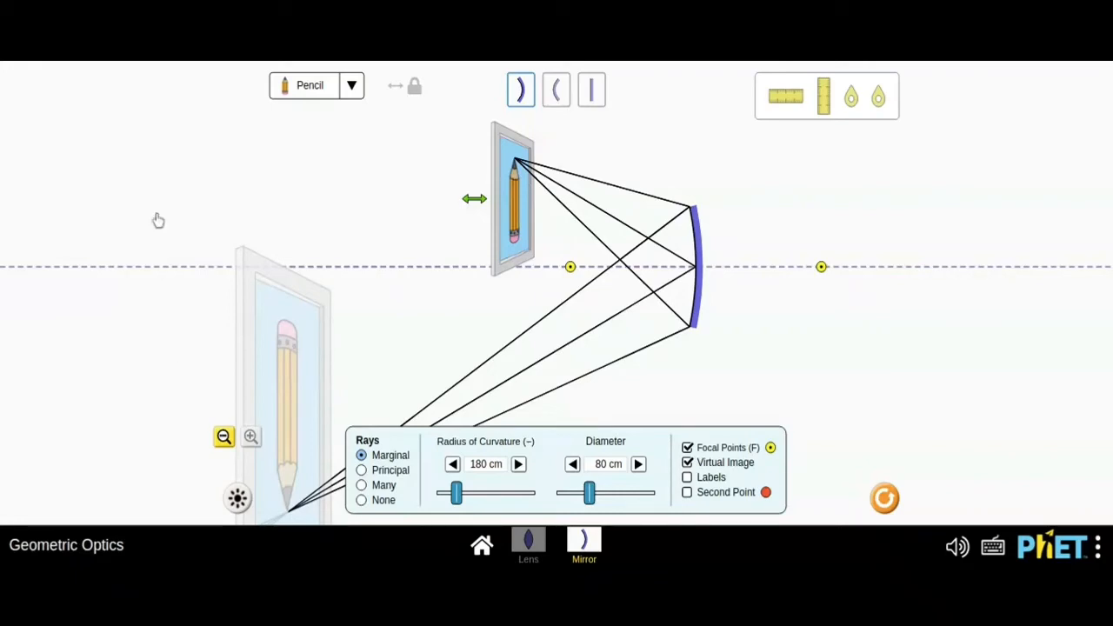